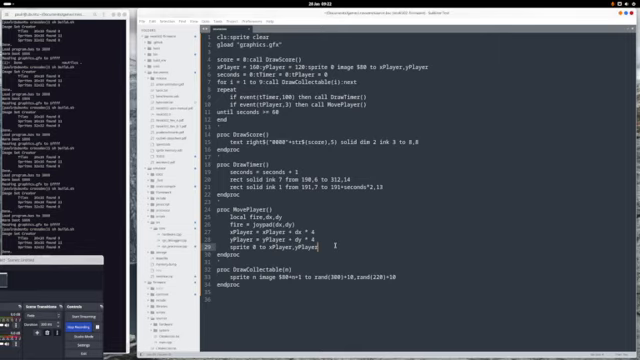
- Begin a 'for i' loop over the sprites inside the MoveFlayer procedure
text(for i = 1 to 9)
text(score = score +)
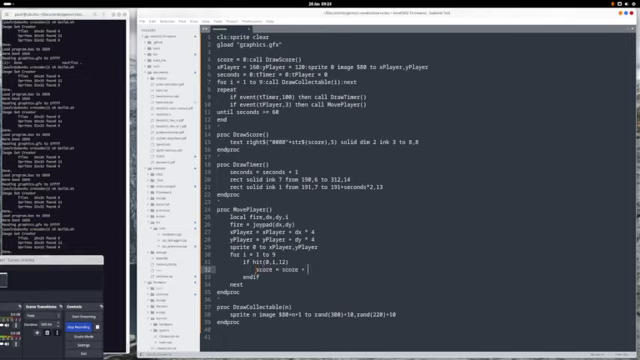
- Increment the score by 1 and add 'call DrawScore()' and 'call DrawCollect...' inside the collision if block
text(1)
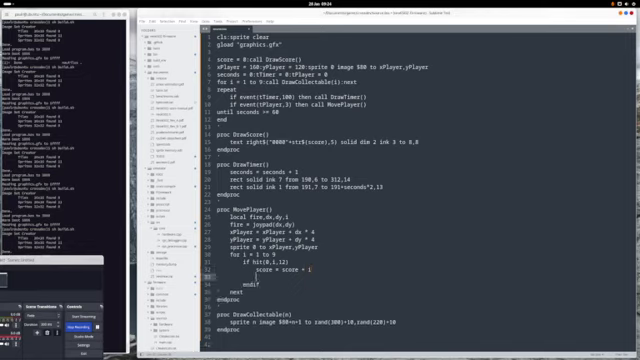
text(call d)
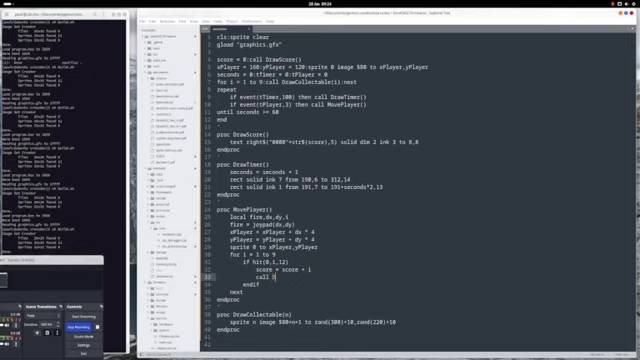
text(DrawScore())
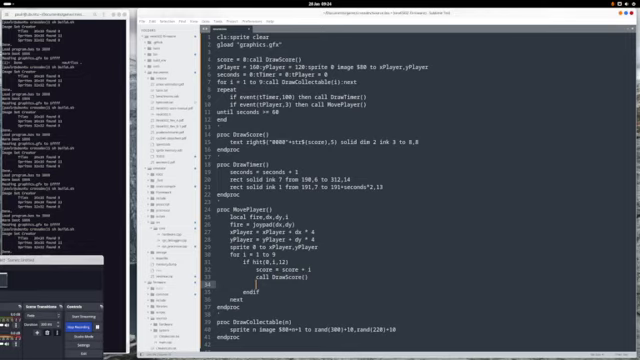
text(c)
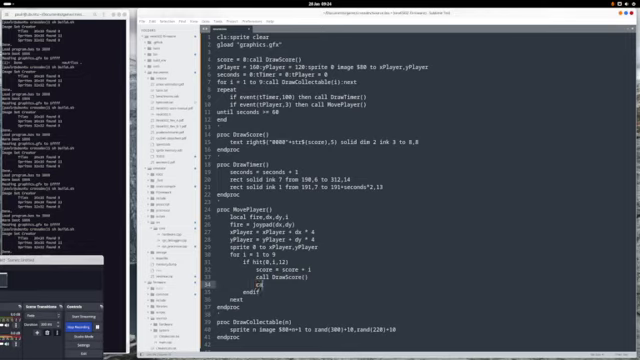
text(all)
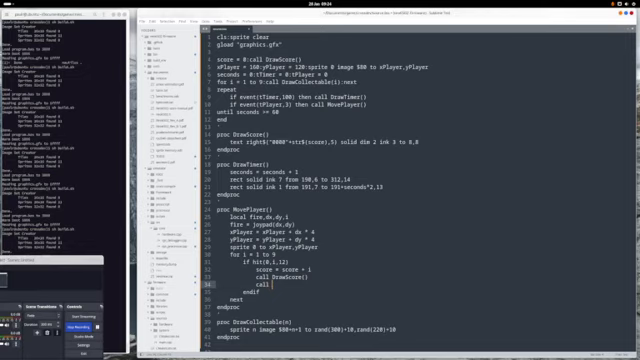
text(DrawCollec)
text(sfx 0,0)
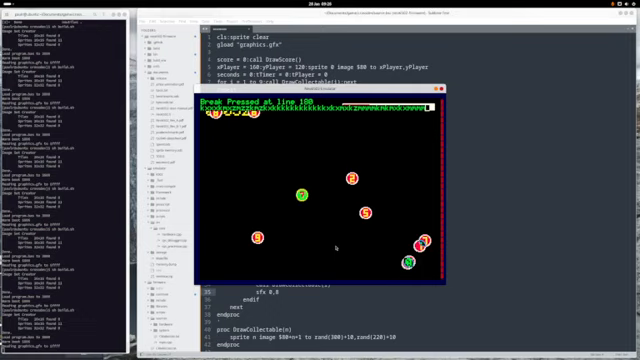
- Run the collecting game in the emulator so the numbered sprites appear
key(Return)
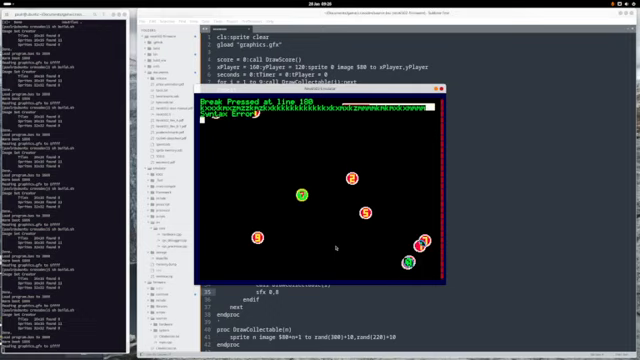